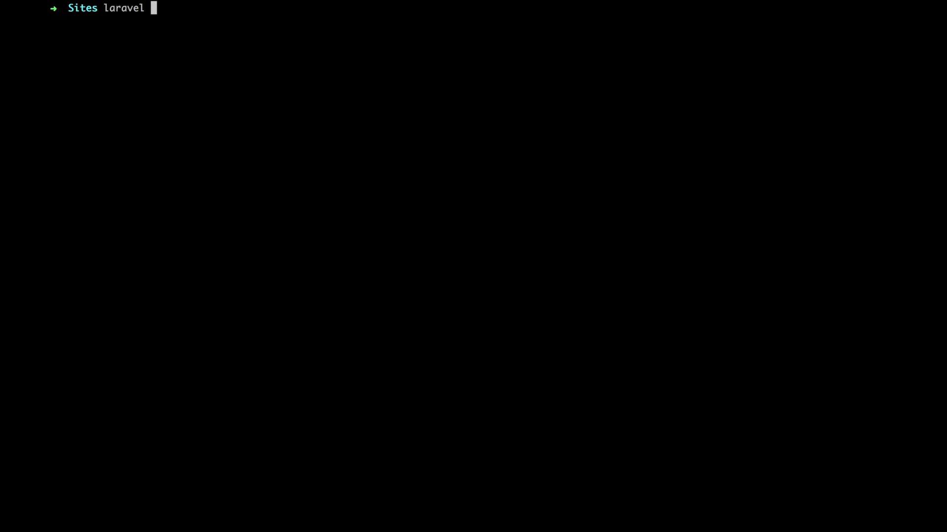
# Run 'laravel new chatdemo --dev' and wait for the dependencies to install.
pyautogui.write('new chatdem')
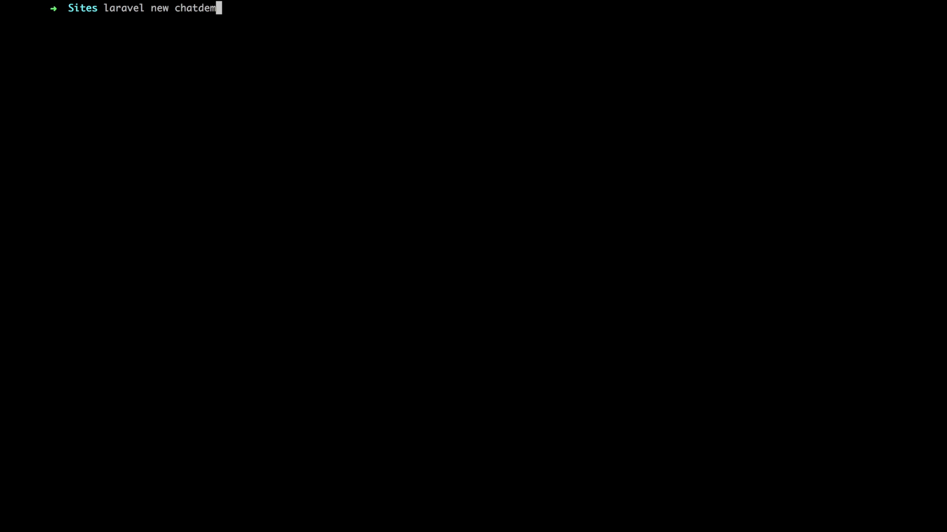
pyautogui.write('o --dev')
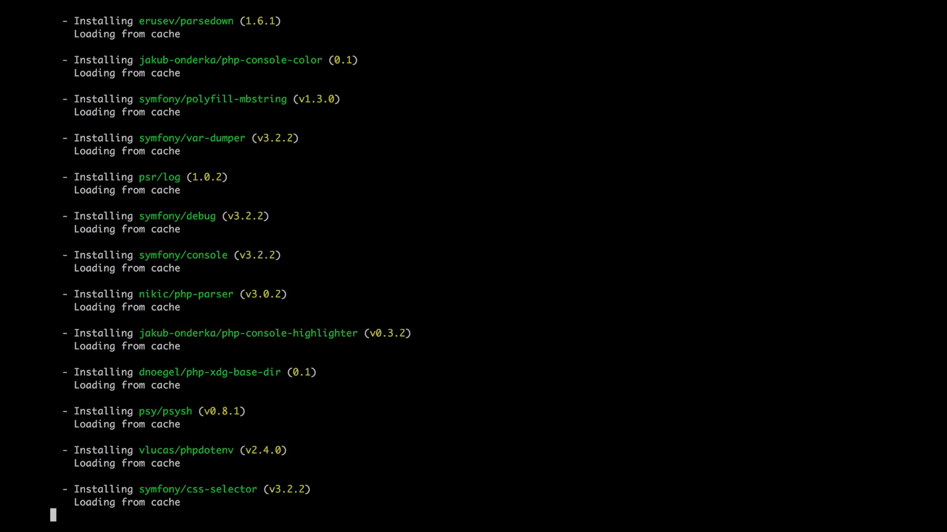
pyautogui.scroll(-3)
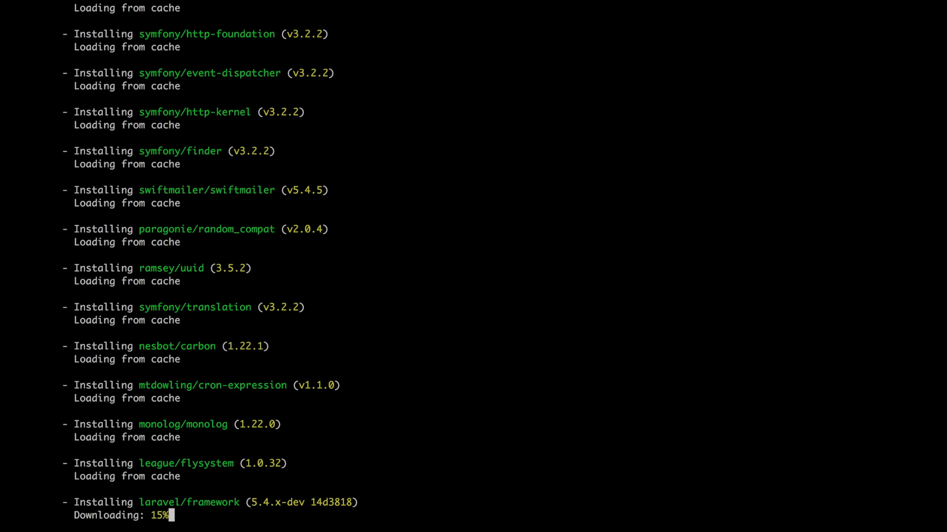
pyautogui.scroll(-3)
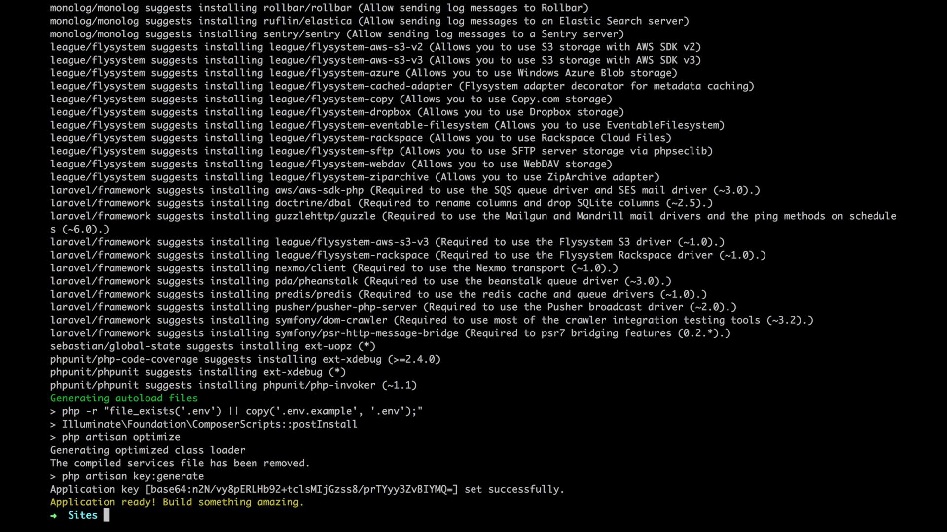
pyautogui.write('cd')
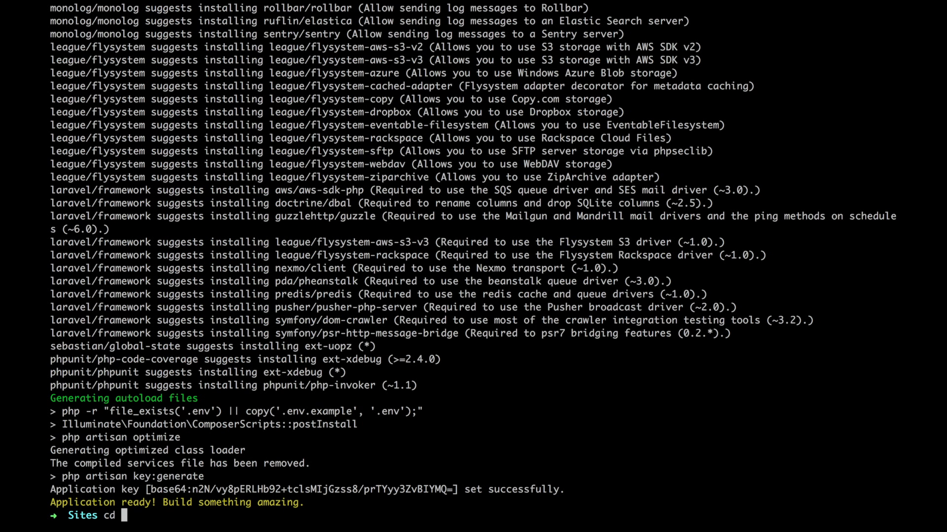
# Change into the chatdemo/ directory and open the project in Atom.
pyautogui.write('chatdemo/')
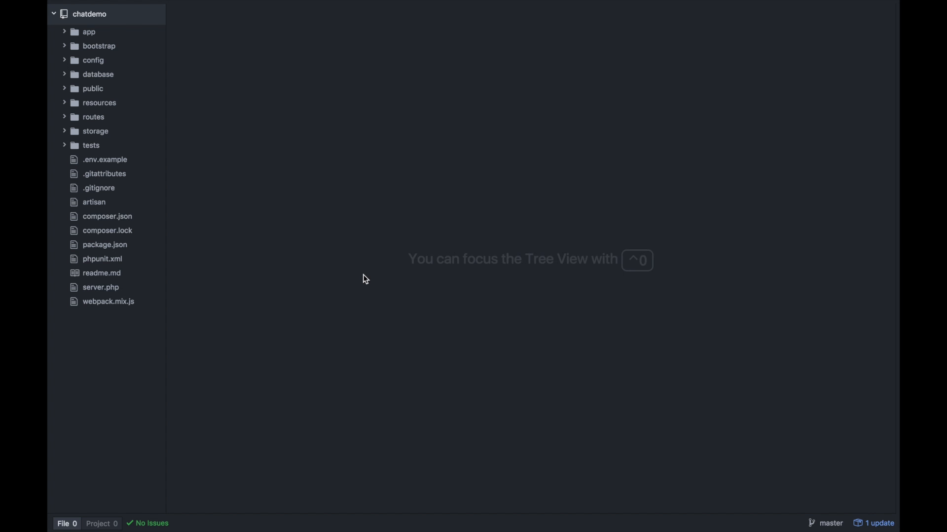
# Switch to iTerm and run 'npm run watch' in the chatdemo project.
pyautogui.press('cmd+tab')
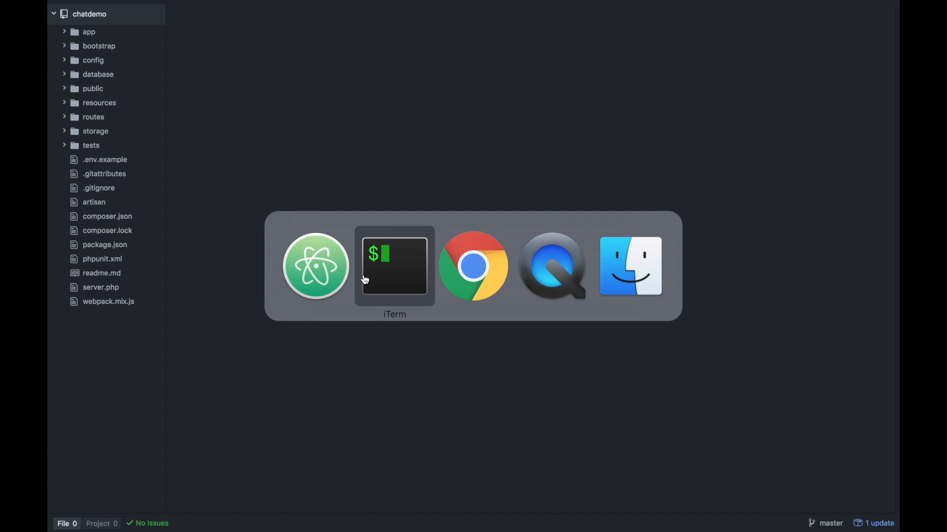
pyautogui.click(394, 267)
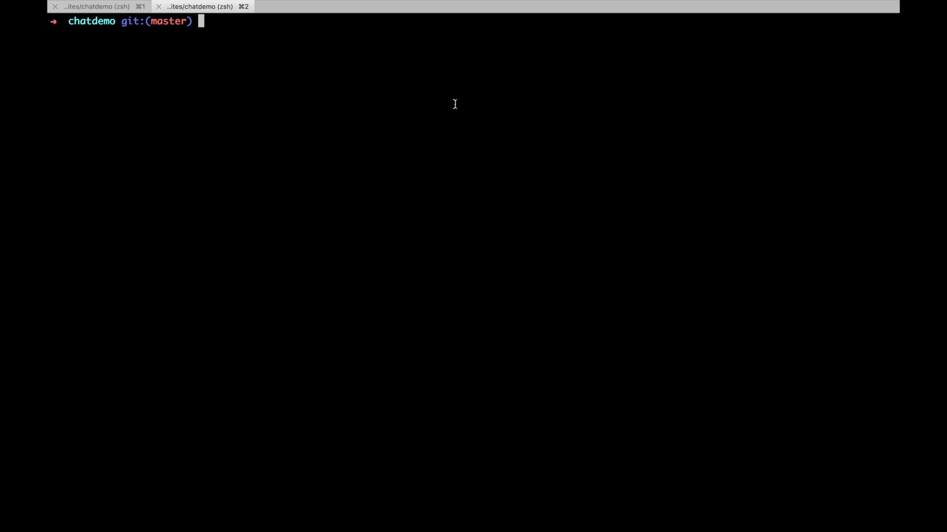
pyautogui.write('npm run')
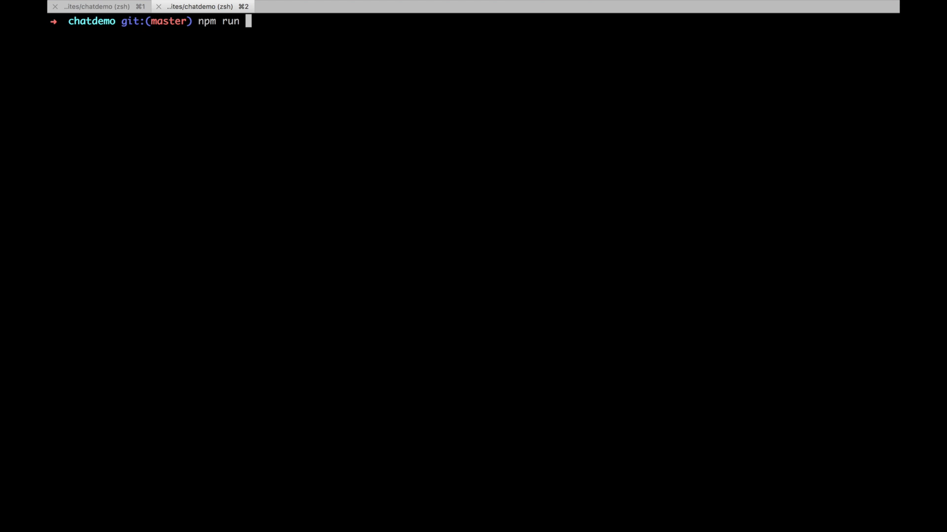
pyautogui.write('watch')
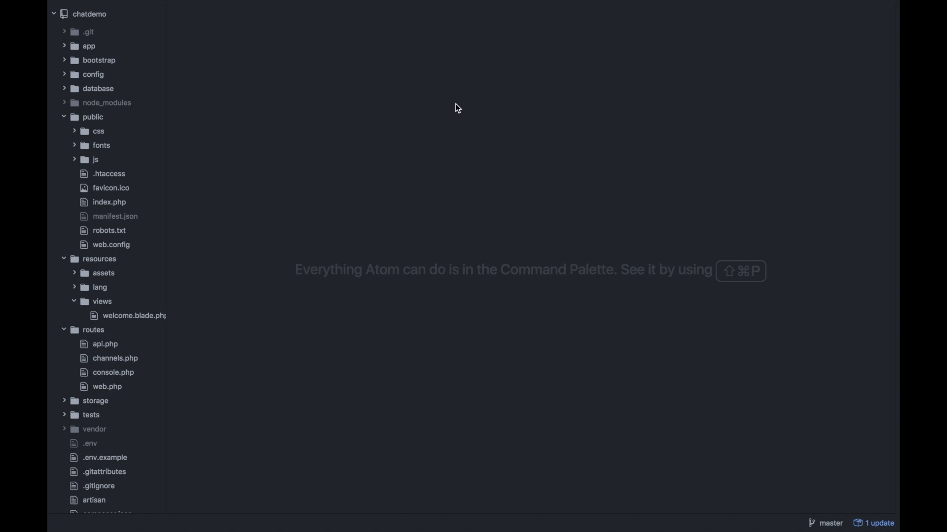
# In routes/web.php add Route::get('/chat', function () { return view('chat'); }).
pyautogui.write('route')
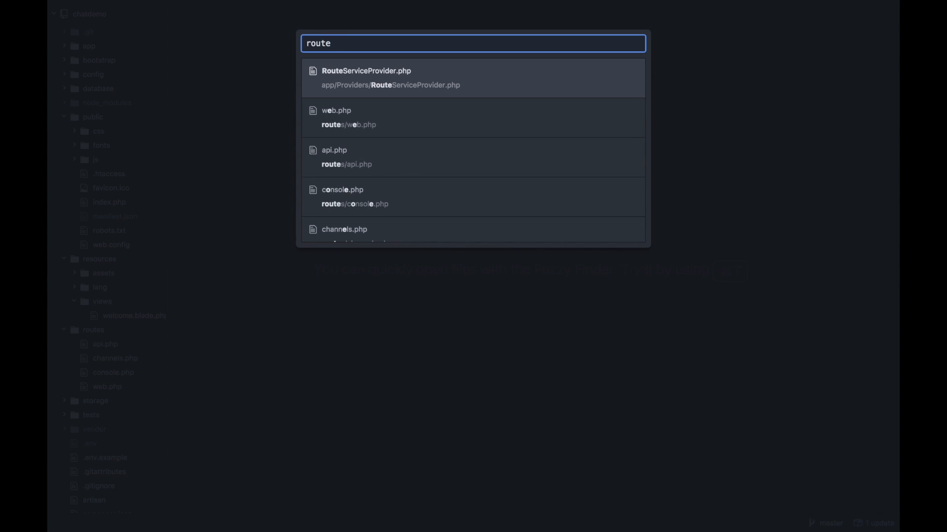
pyautogui.click(336, 117)
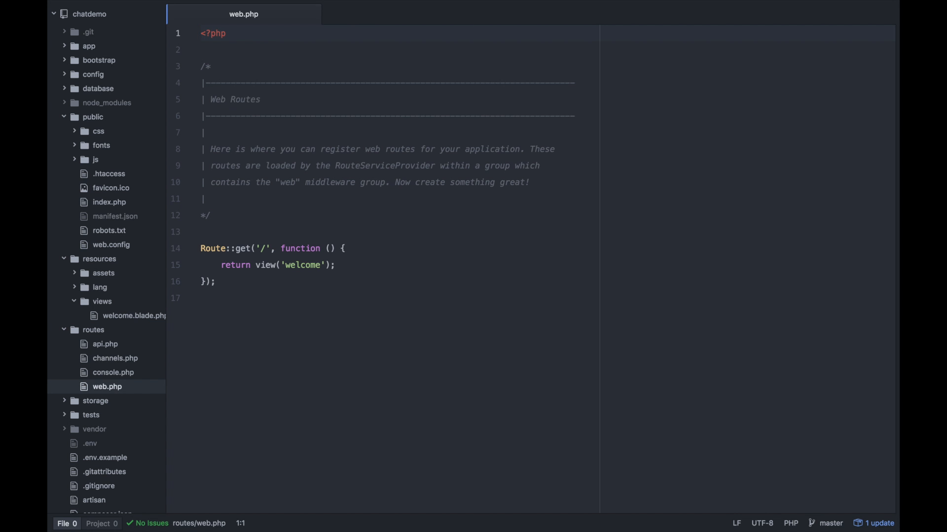
pyautogui.write('Route')
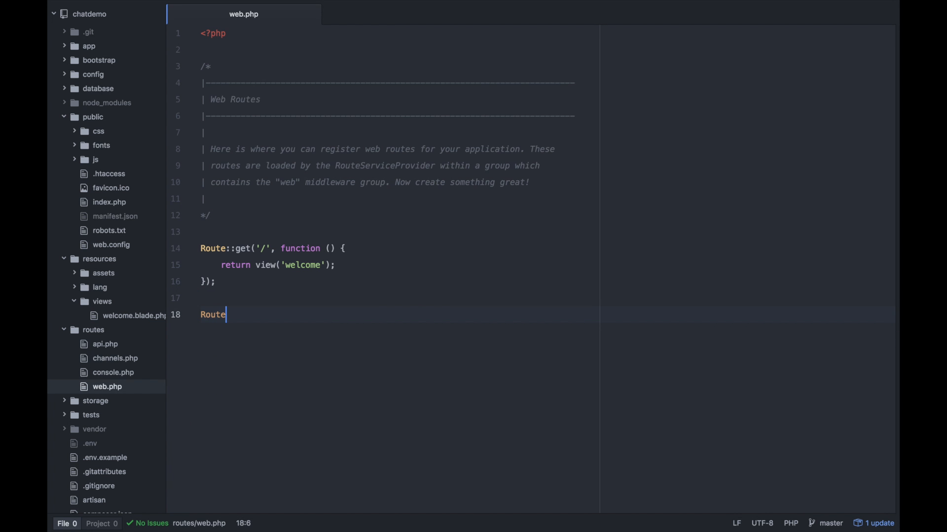
pyautogui.write("::get('/'")
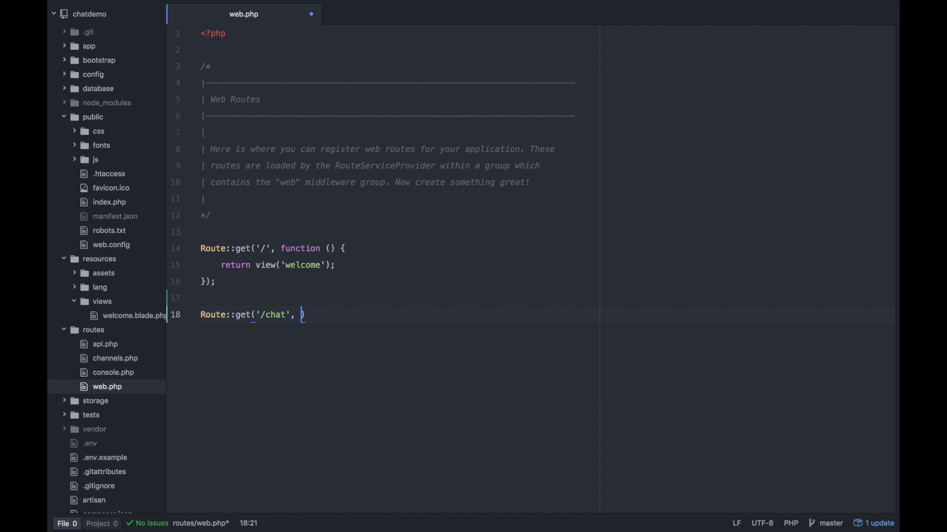
pyautogui.write('function ()')
pyautogui.write("return view('chat');")
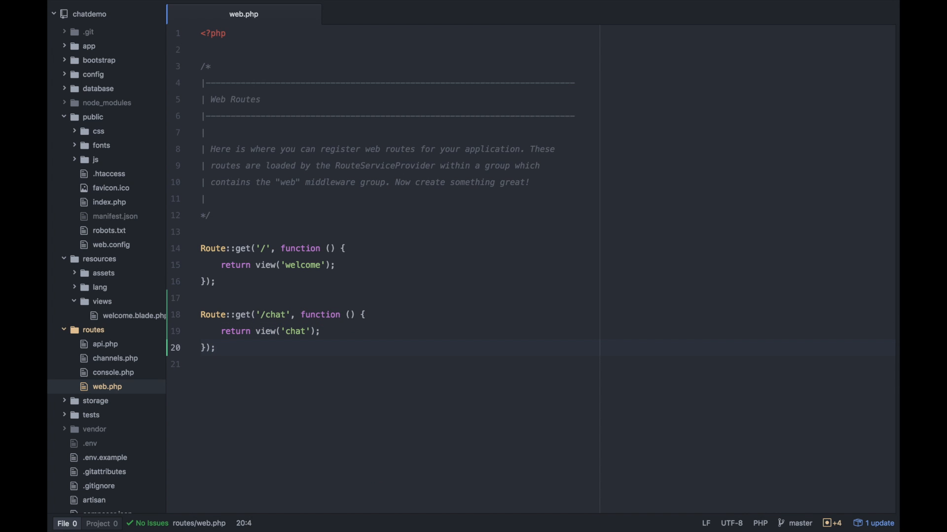
# Create chat.blade.php in views with a Chatroom HTML skeleton linking app.css and app.js.
pyautogui.rightClick(101, 302)
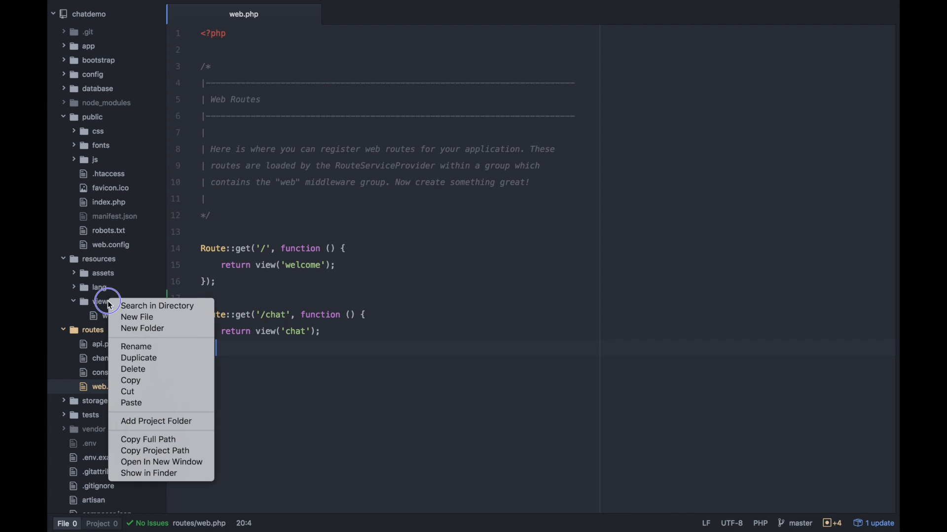
pyautogui.click(137, 316)
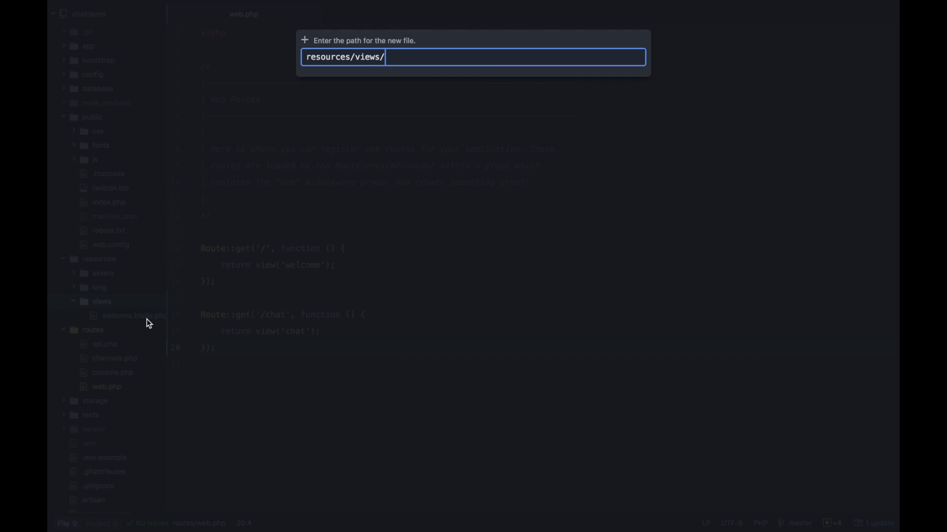
pyautogui.write('chat.blad')
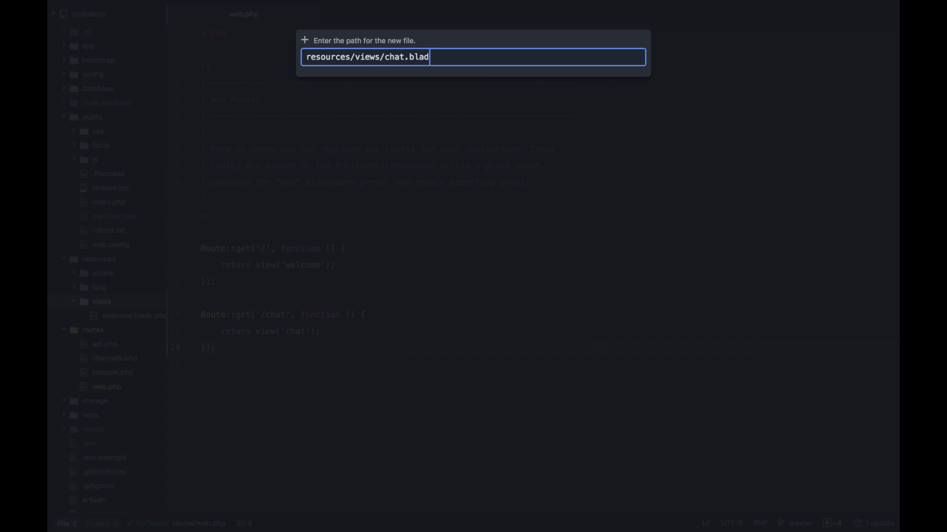
pyautogui.press('Enter')
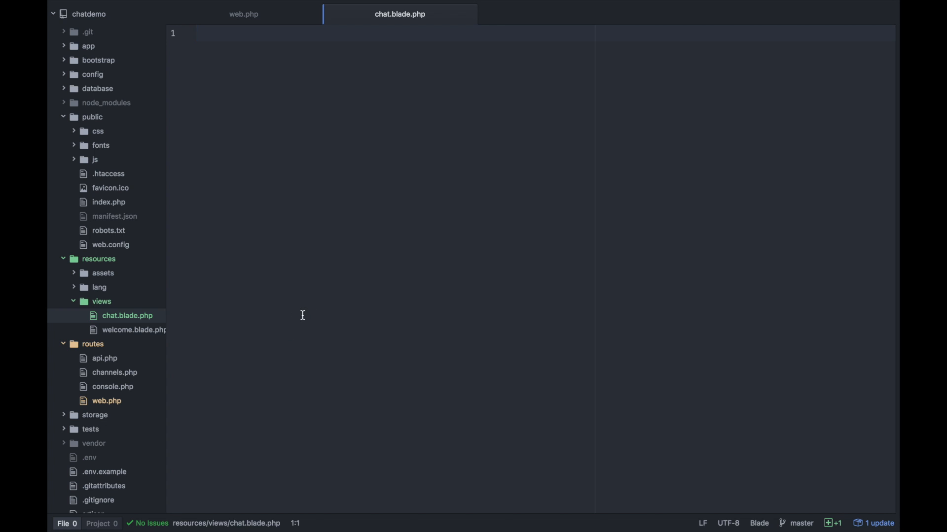
pyautogui.write('htm')
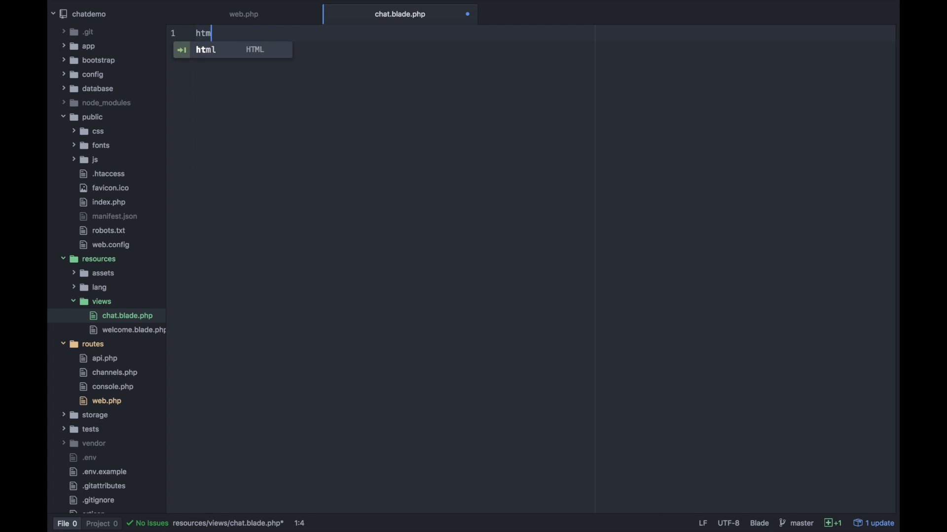
pyautogui.write('Chat</title>')
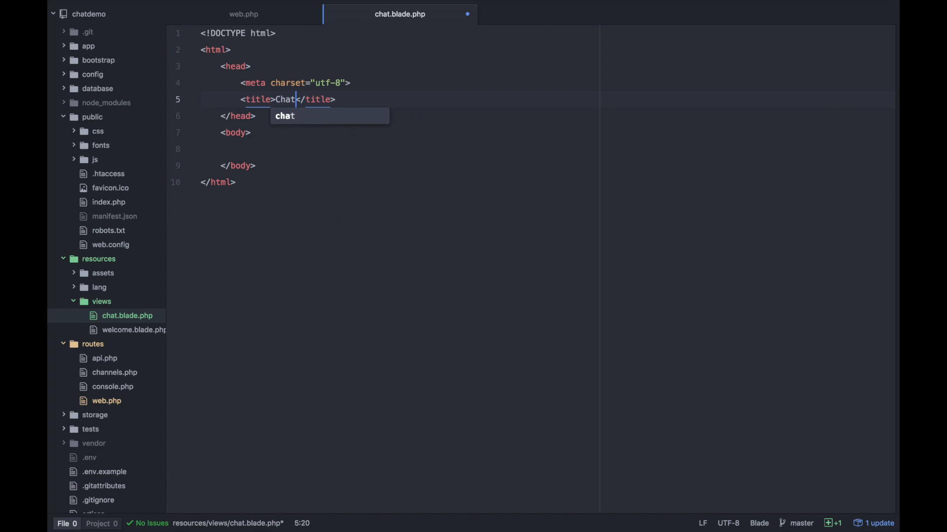
pyautogui.press('cmd+tab')
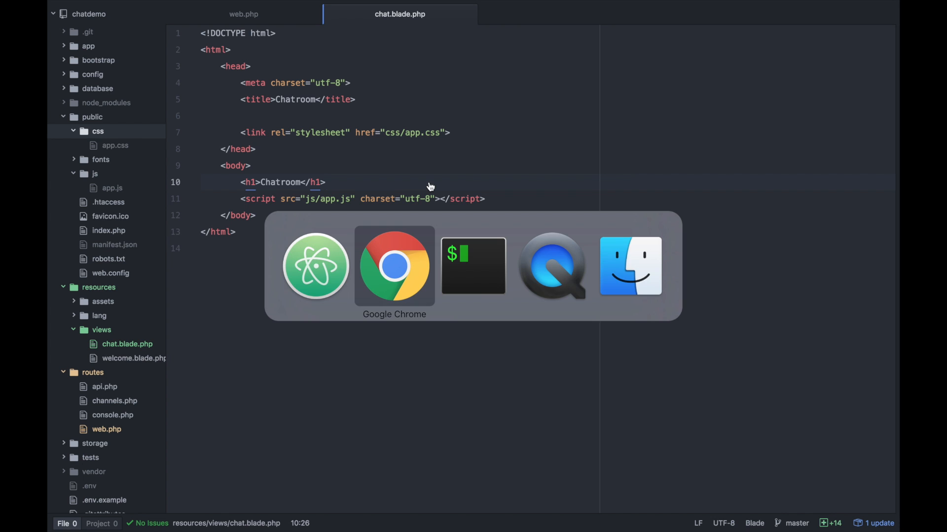
pyautogui.click(394, 266)
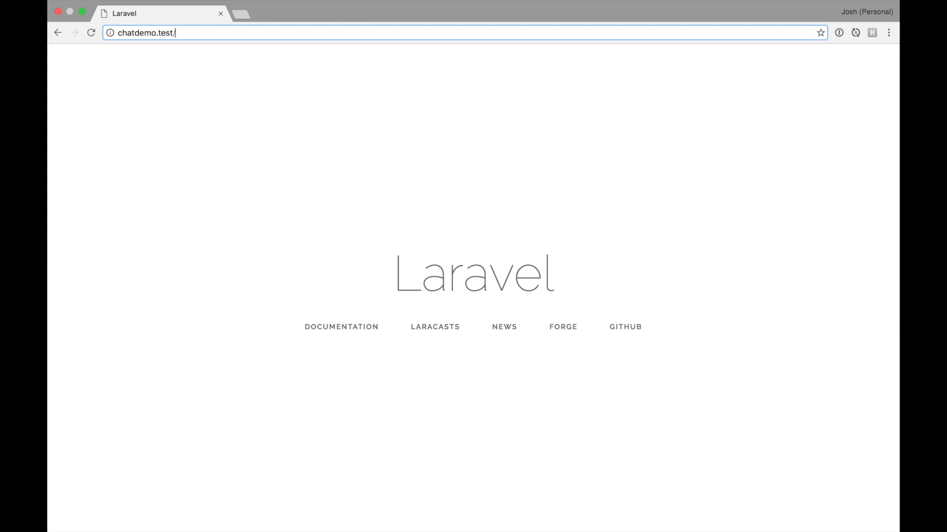
pyautogui.write('chat')
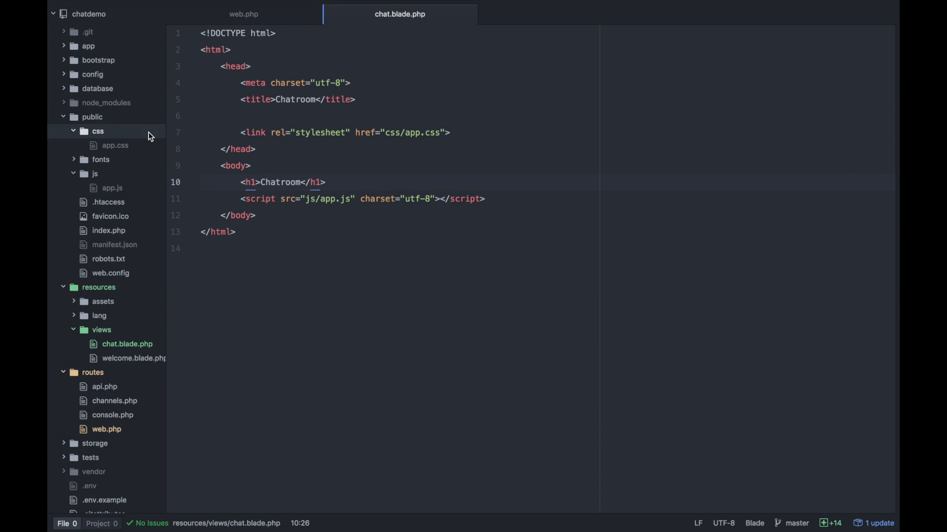
# Expand resources/assets/js/components and open Example.vue, app.js and bootstrap.js.
pyautogui.click(92, 117)
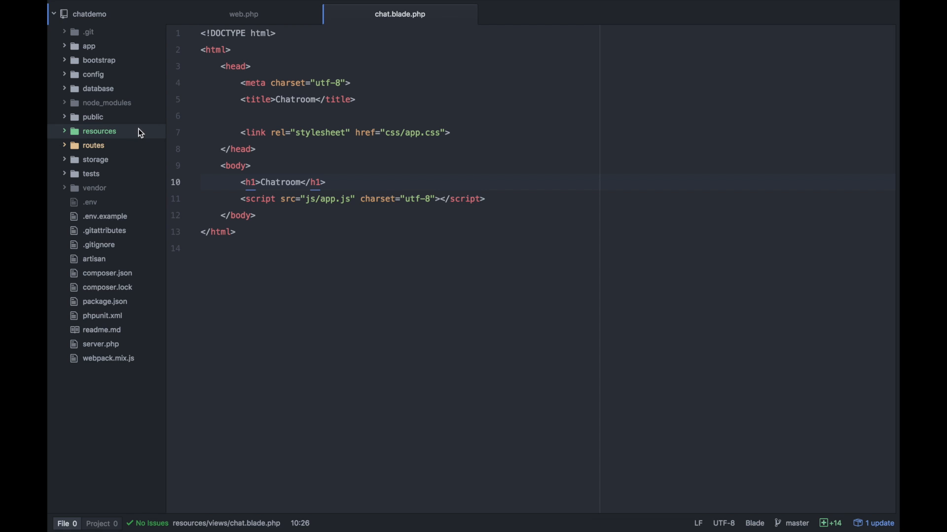
pyautogui.click(98, 131)
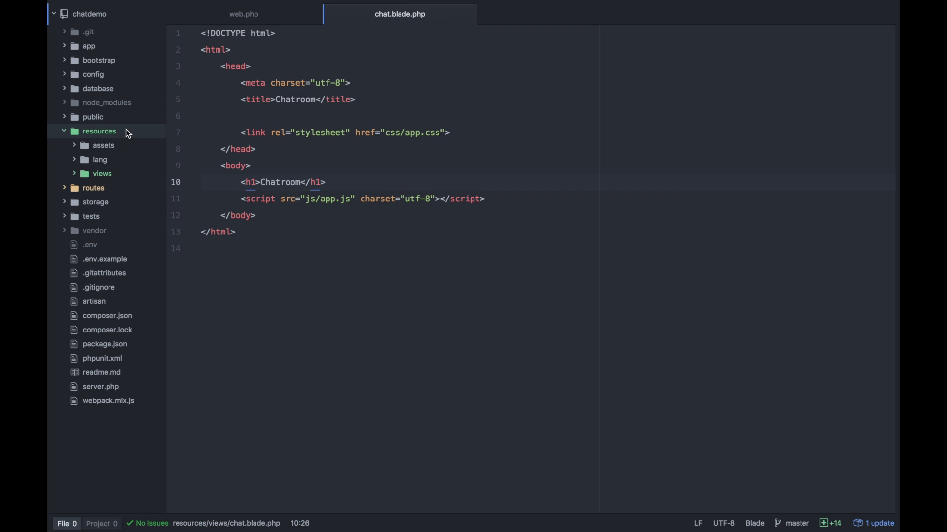
pyautogui.click(103, 145)
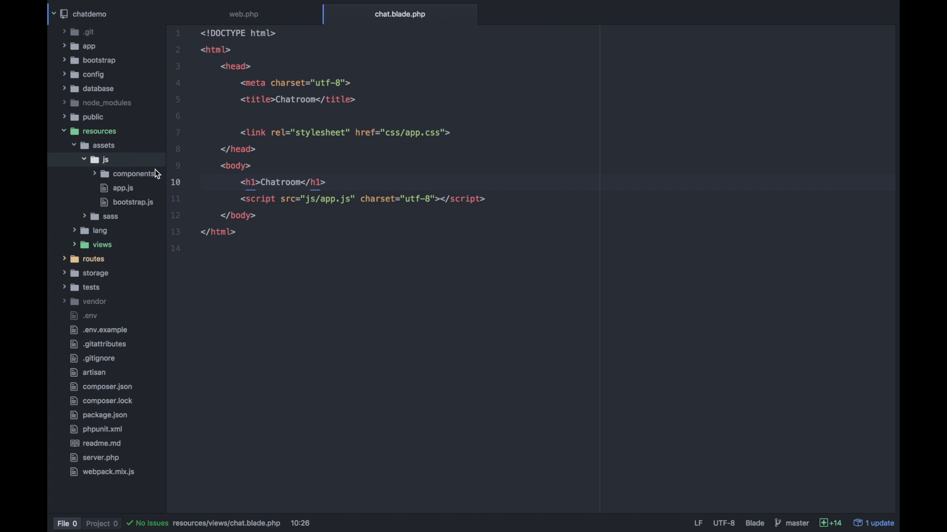
pyautogui.click(134, 173)
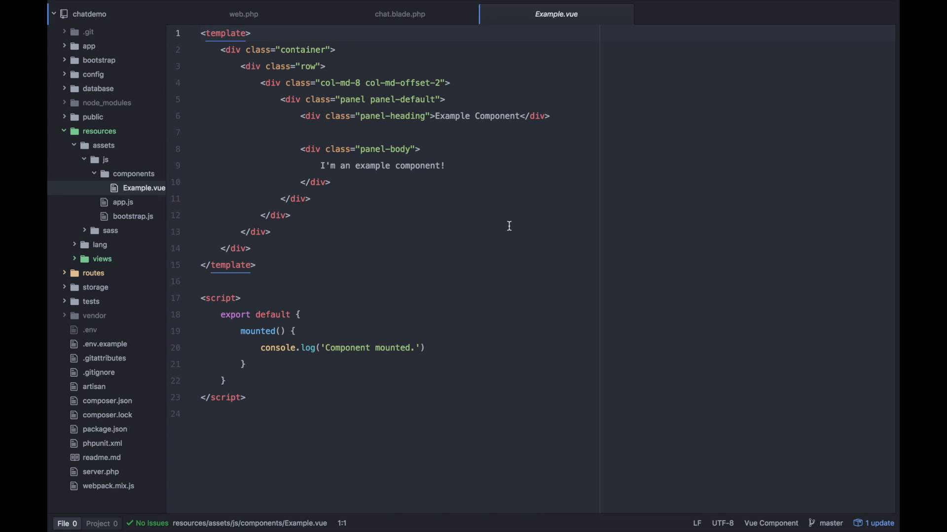
pyautogui.click(123, 201)
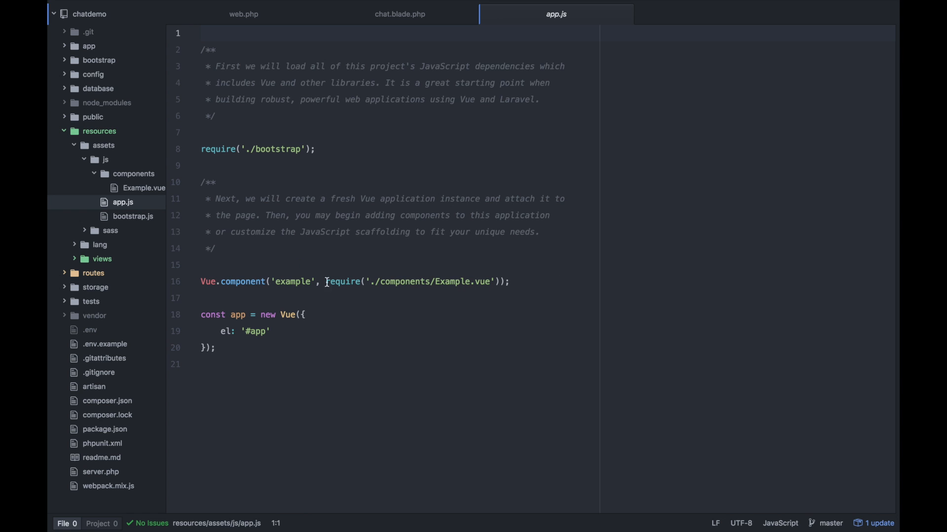
pyautogui.moveTo(294, 348)
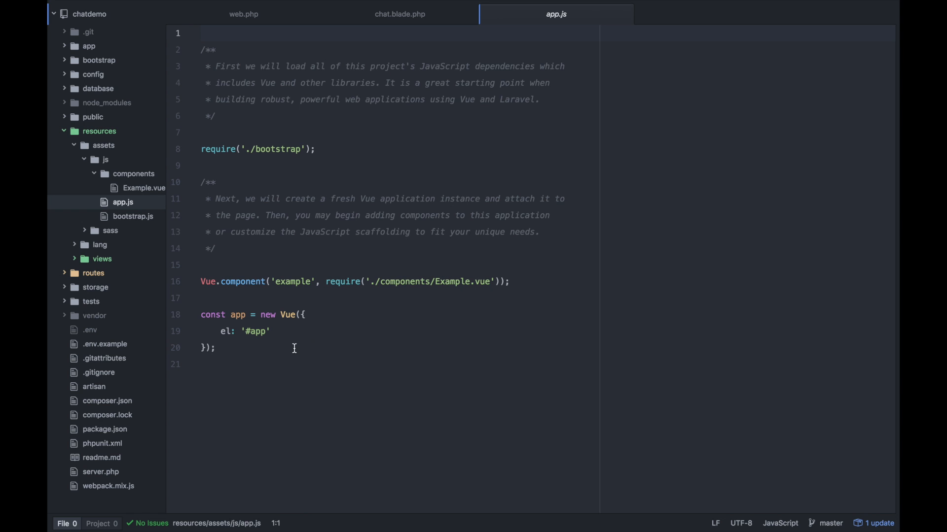
pyautogui.moveTo(295, 351)
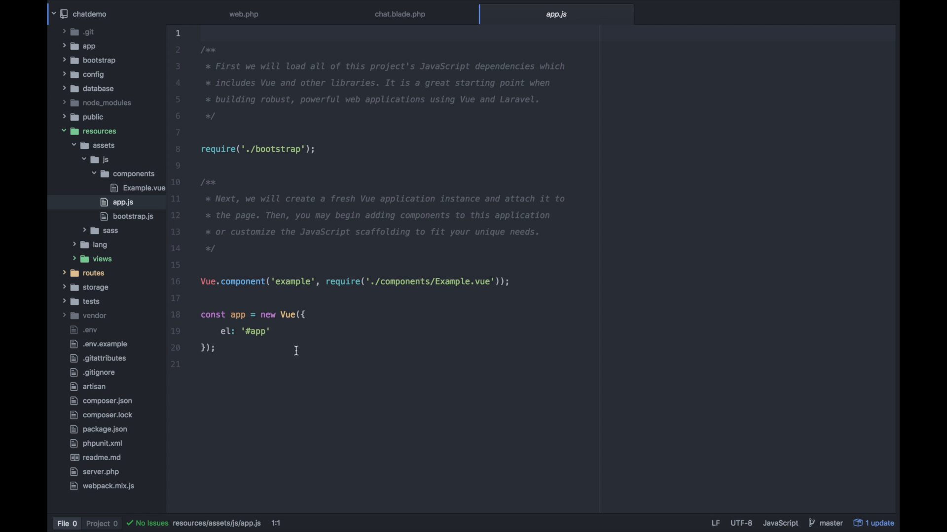
pyautogui.click(133, 216)
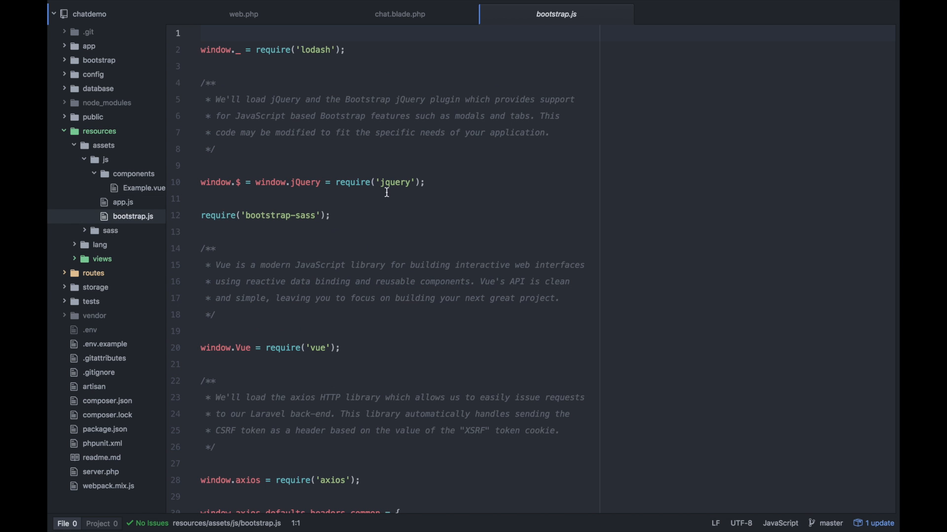
# Scroll through bootstrap.js, check the 'example' registration in app.js, then return to chat.blade.php.
pyautogui.scroll(-3)
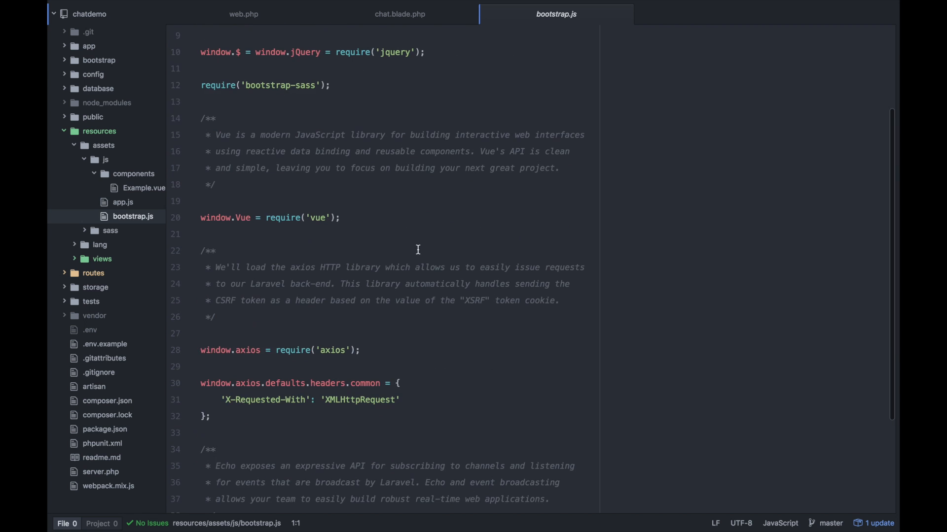
pyautogui.scroll(-3)
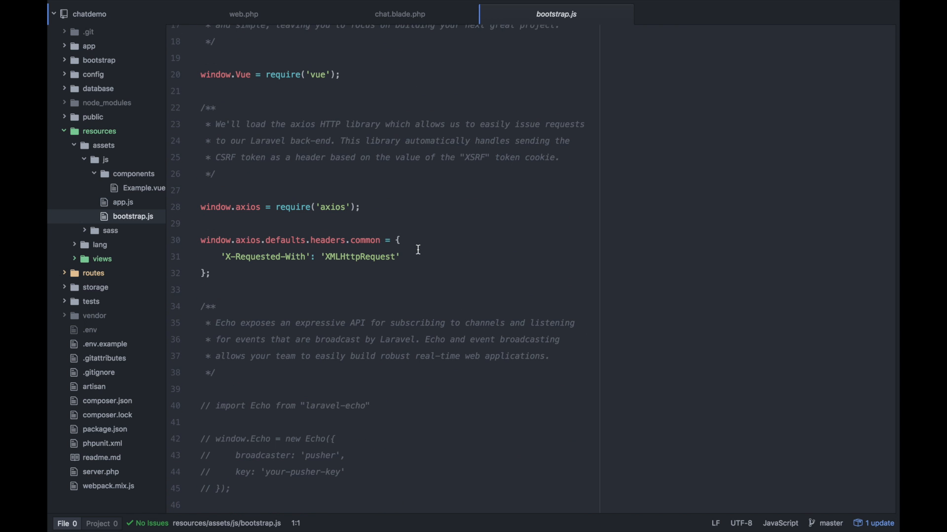
pyautogui.click(122, 202)
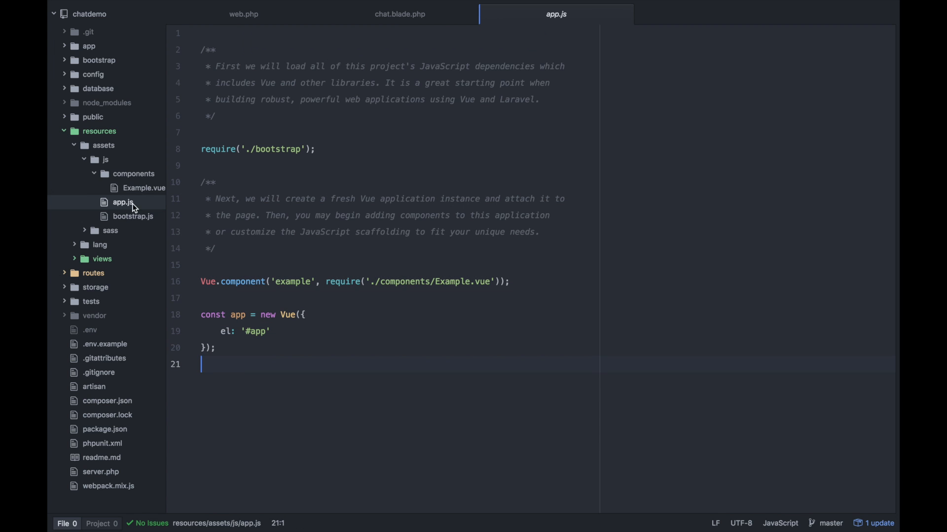
pyautogui.doubleClick(292, 281)
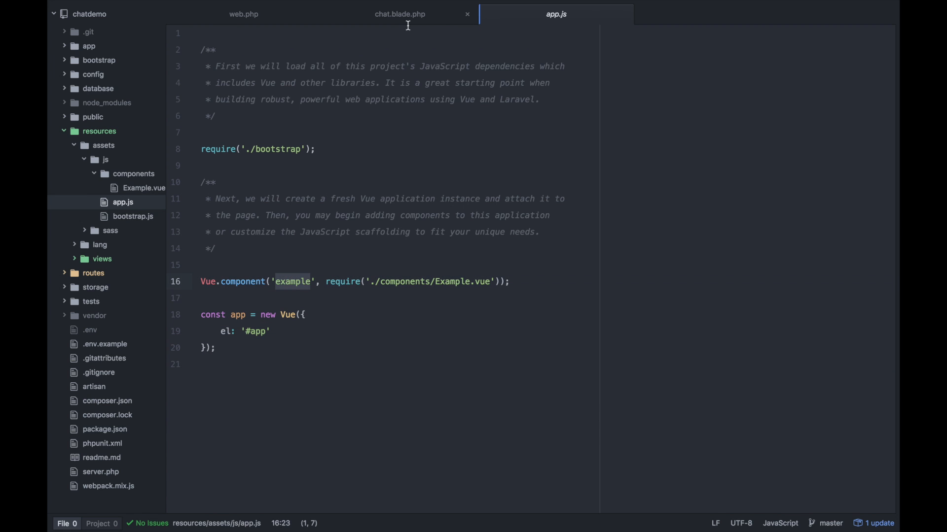
pyautogui.click(399, 14)
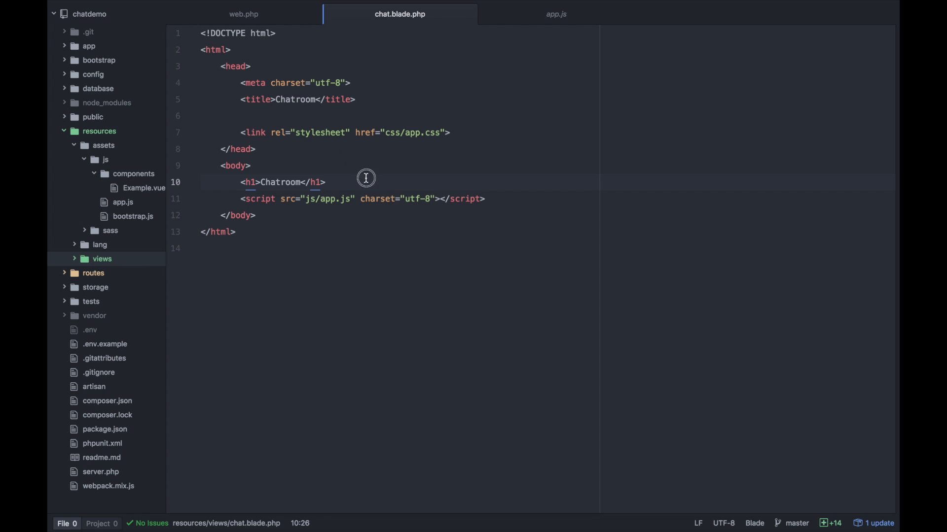
# Add <example></example> below the h1 and wrap the body content in <div id="app">.
pyautogui.write('exam')
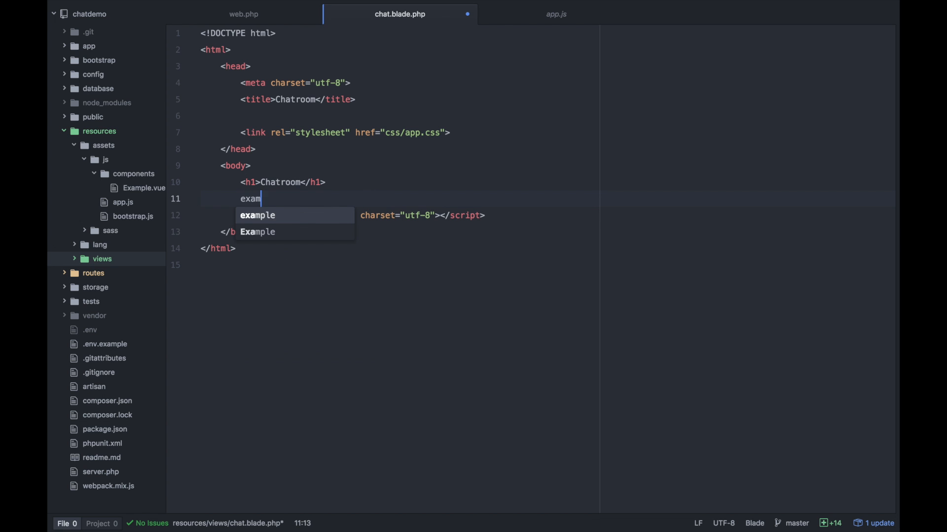
pyautogui.press('Tab')
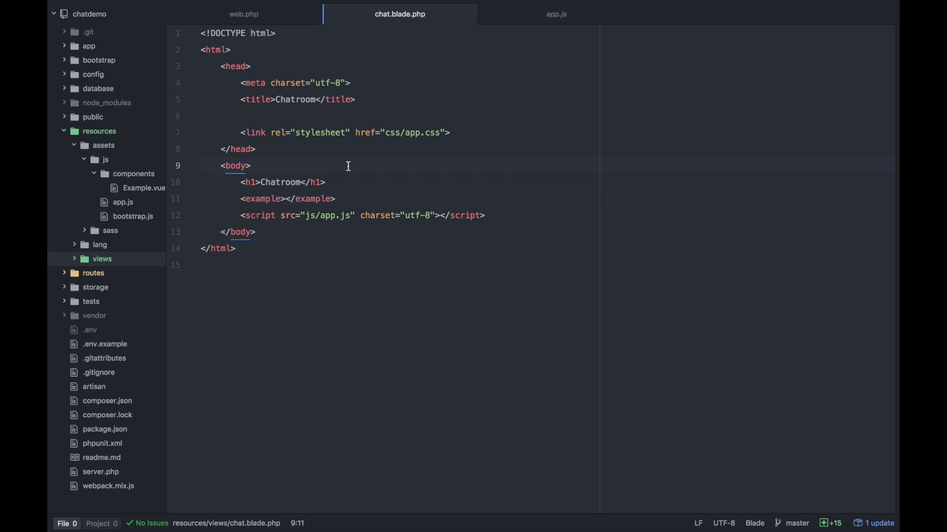
pyautogui.press('enter')
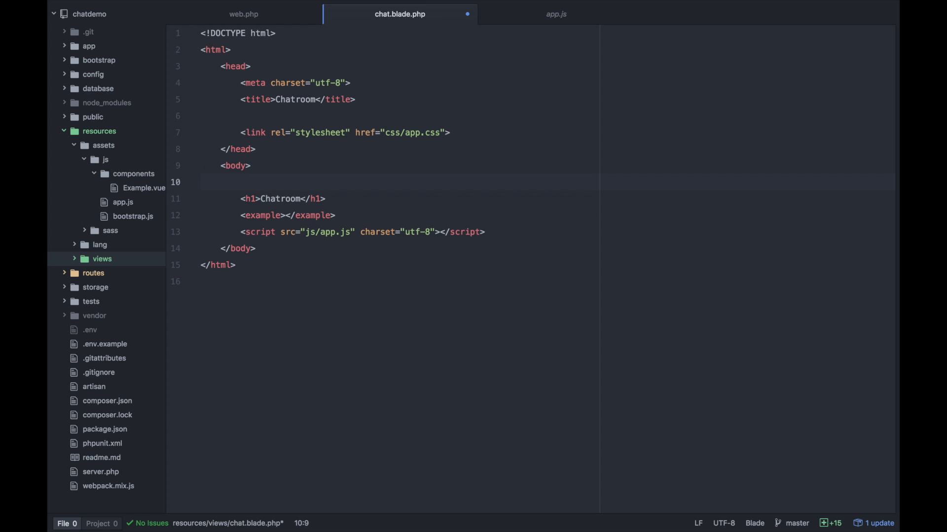
pyautogui.click(555, 14)
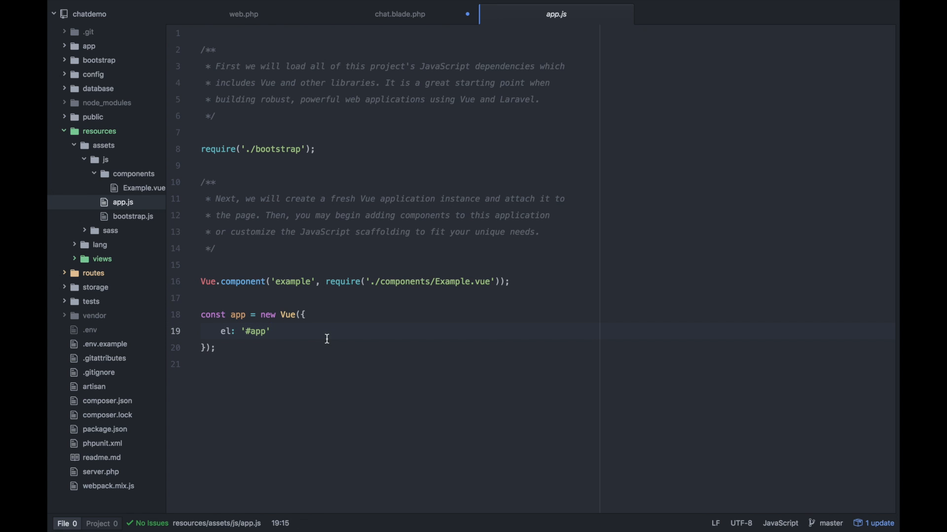
pyautogui.click(399, 14)
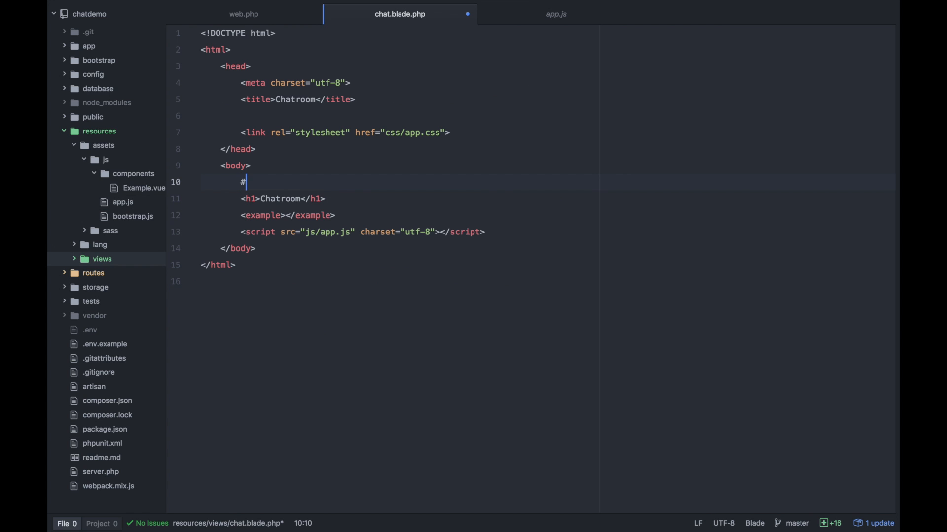
pyautogui.write('div id="app">')
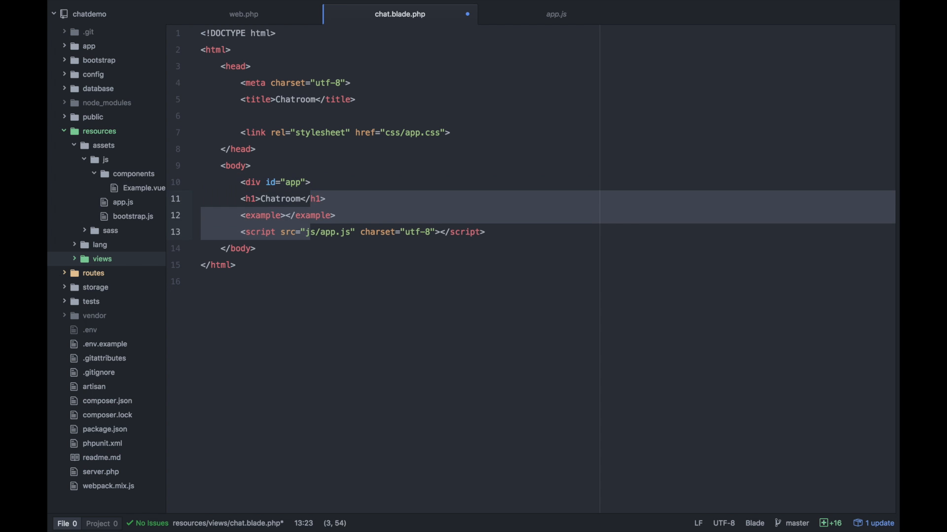
pyautogui.write('</')
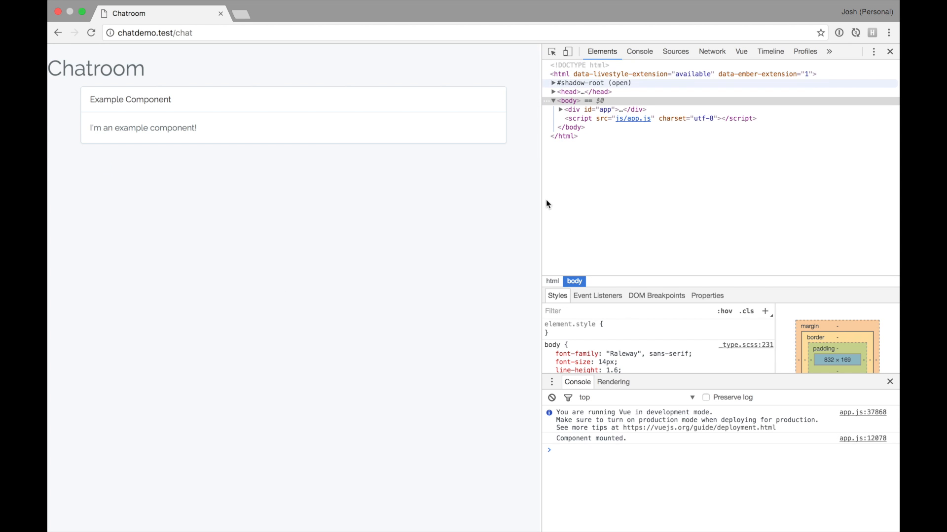
pyautogui.moveTo(733, 127)
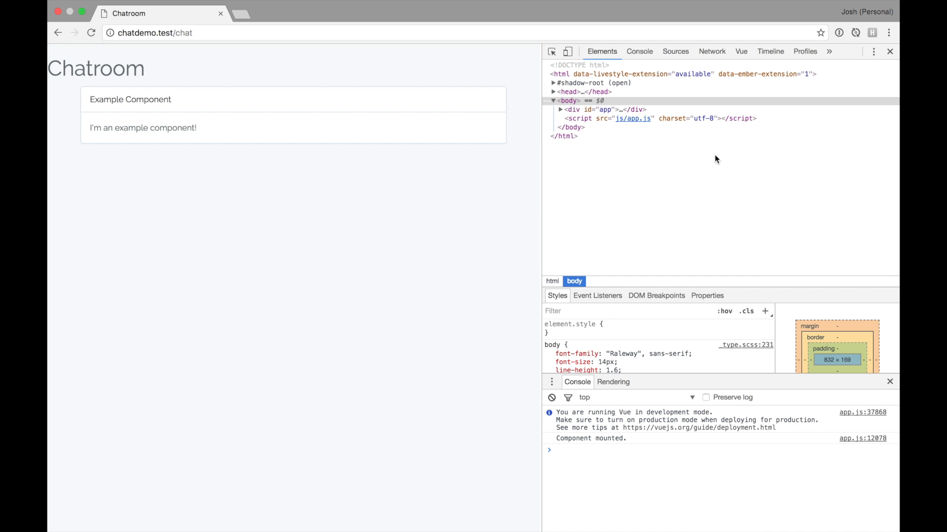
pyautogui.moveTo(740, 50)
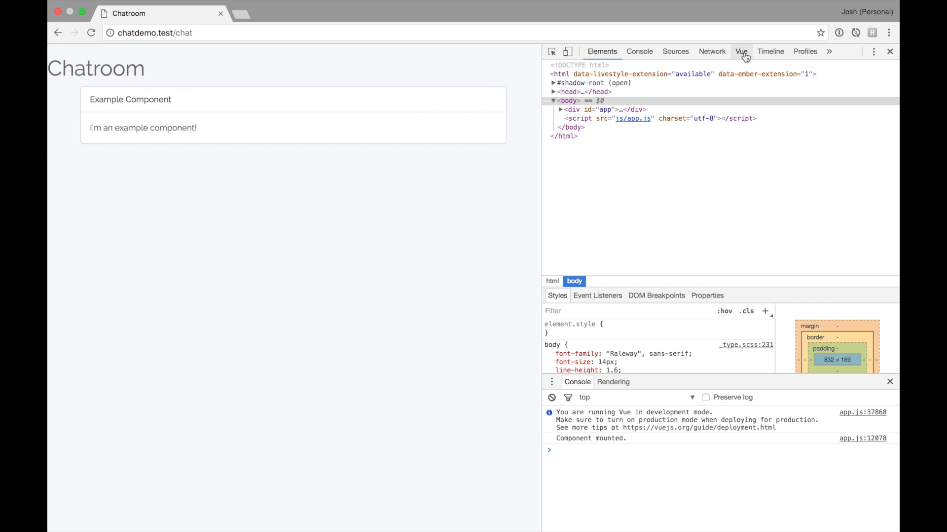
# Select the <Example> component under Root in Vue devtools, then close DevTools.
pyautogui.click(741, 52)
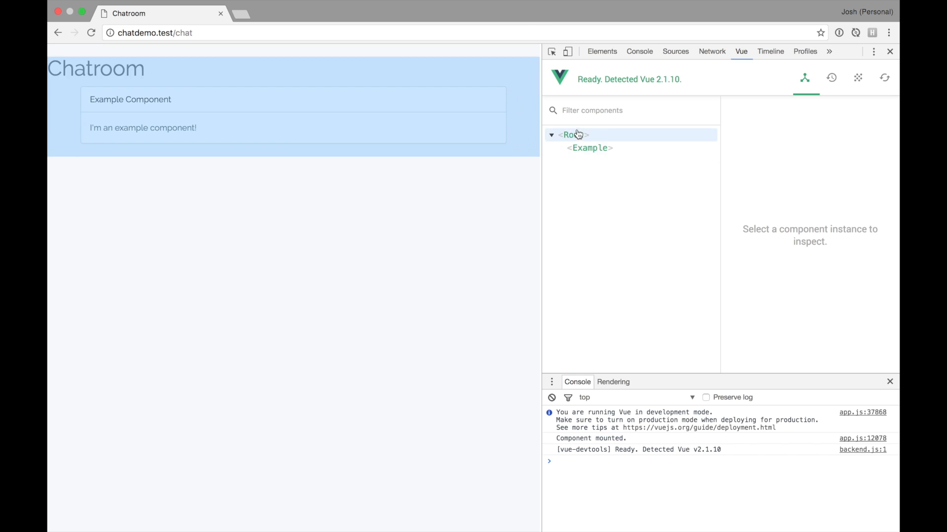
pyautogui.click(587, 147)
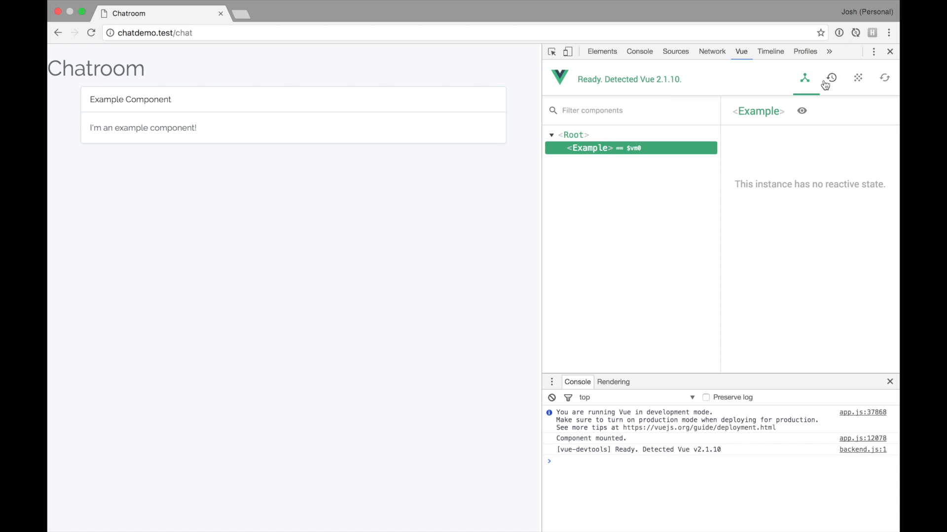
pyautogui.moveTo(302, 158)
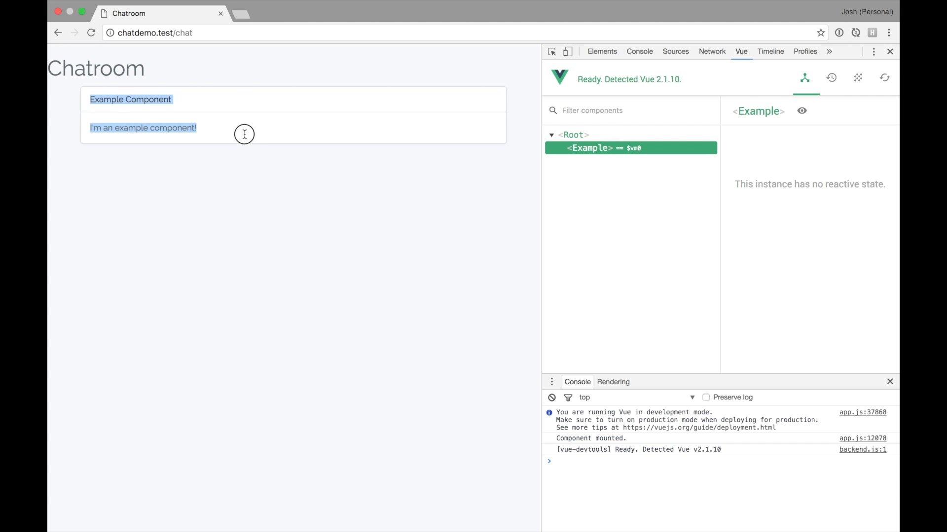
pyautogui.click(889, 52)
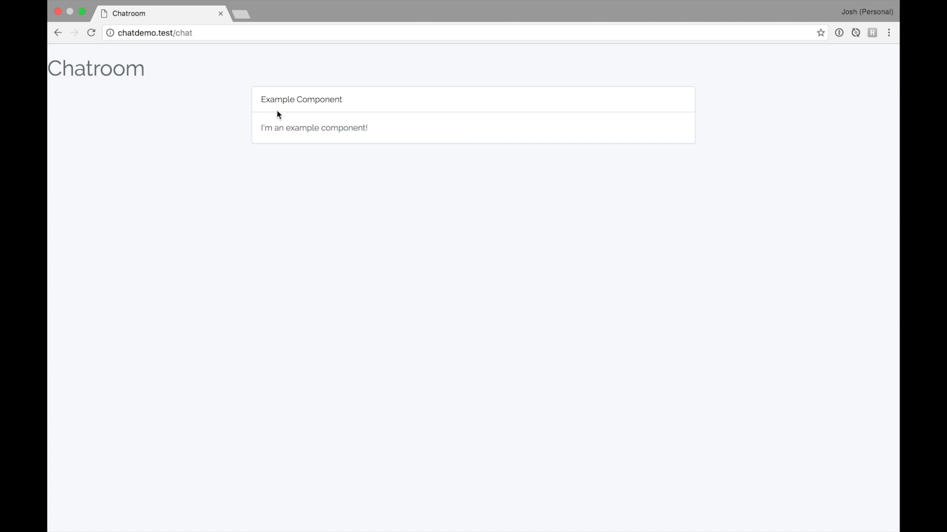
pyautogui.moveTo(261, 102)
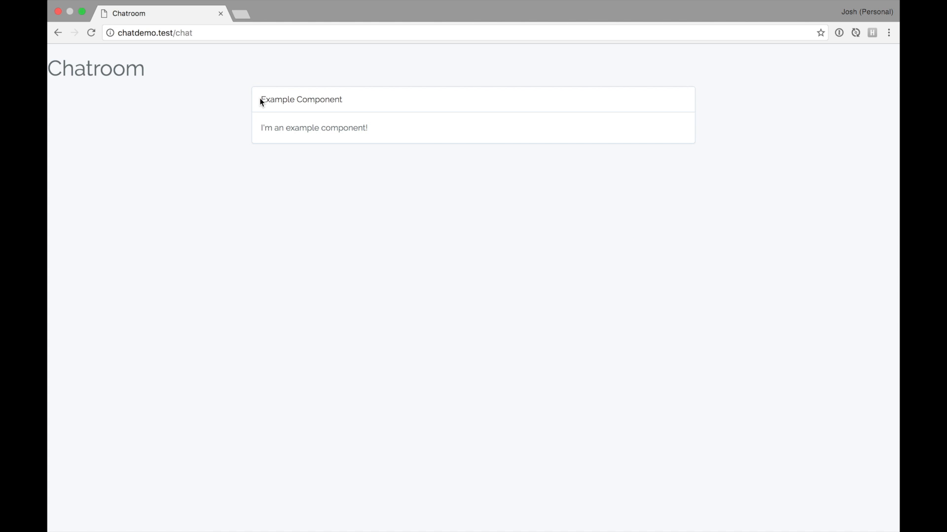